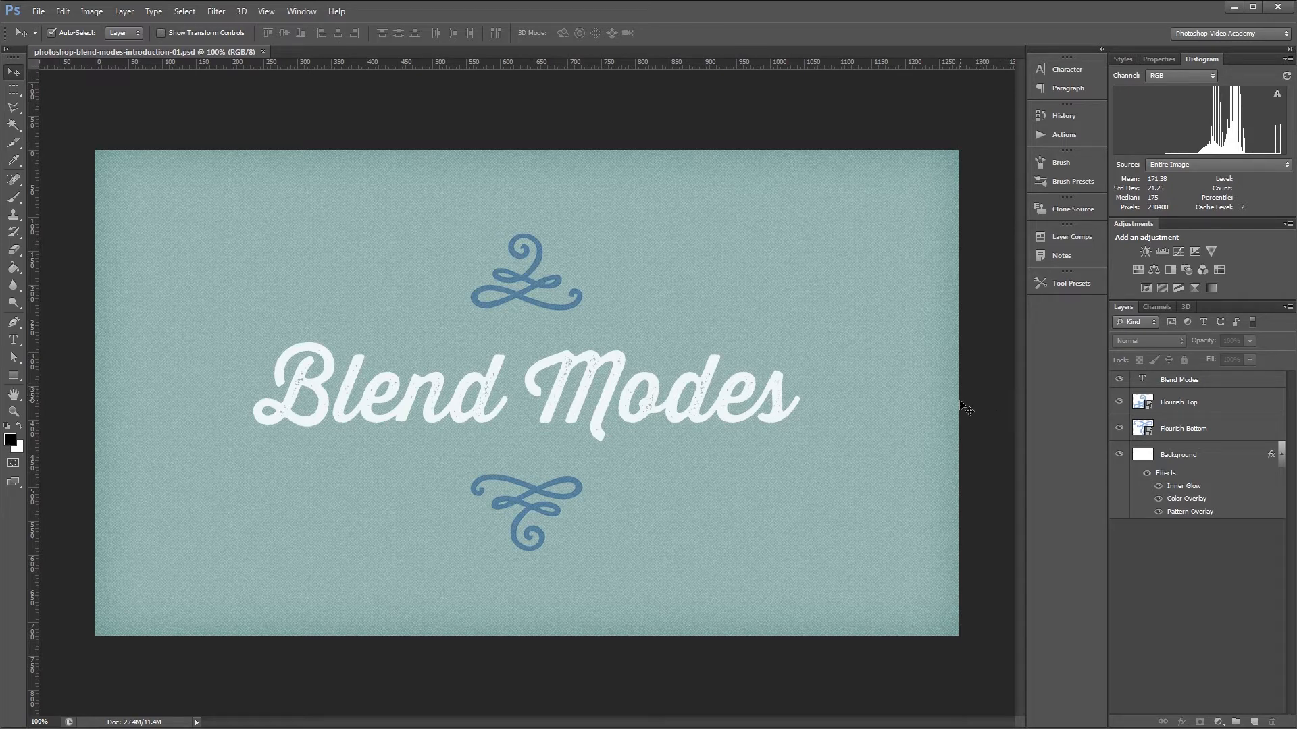
pyautogui.moveTo(983, 405)
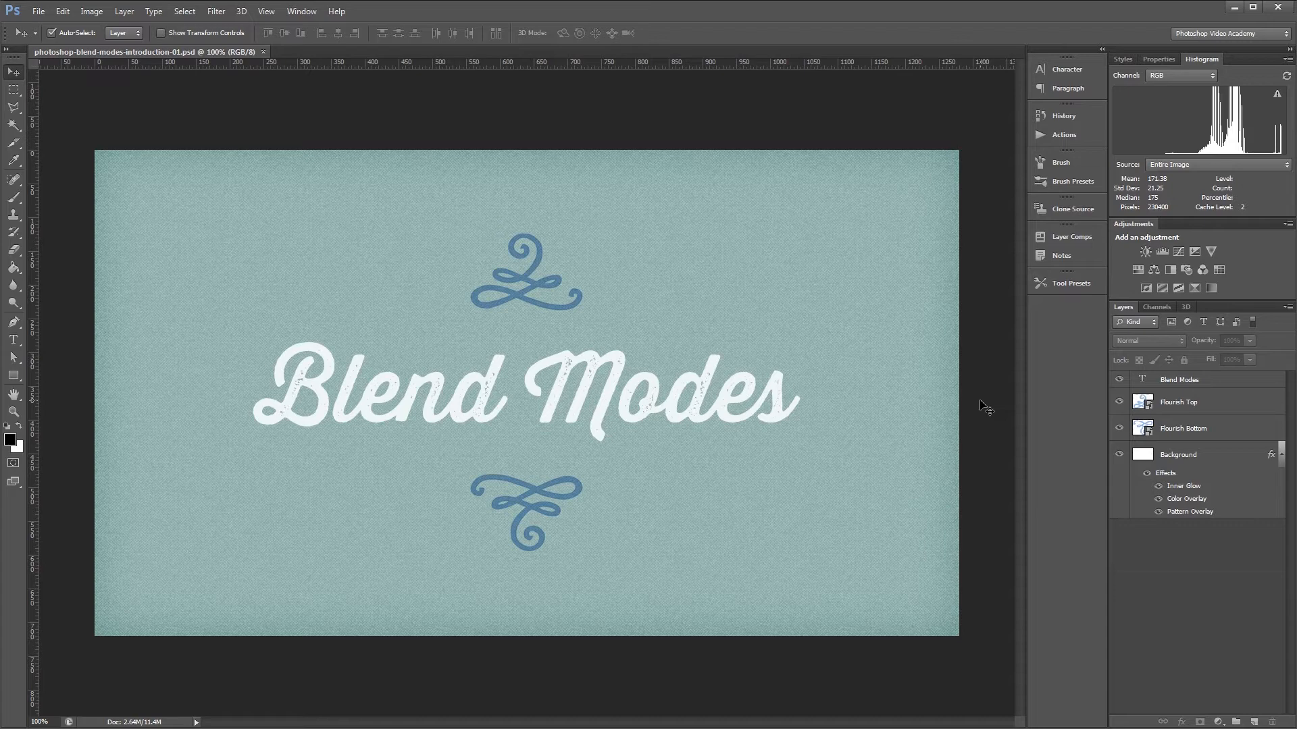
pyautogui.moveTo(1216, 384)
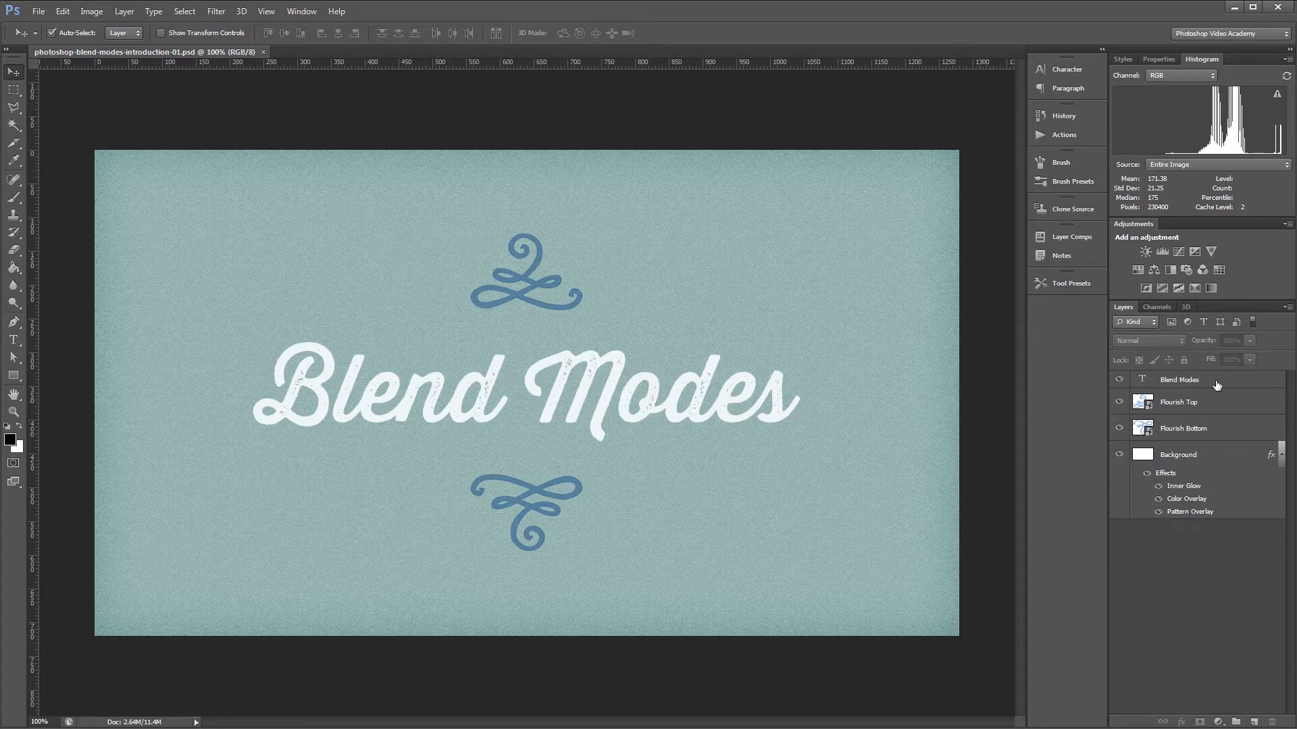
# Inspect the Blend Modes text layer and the background's Inner Glow style without changing anything
pyautogui.click(1151, 340)
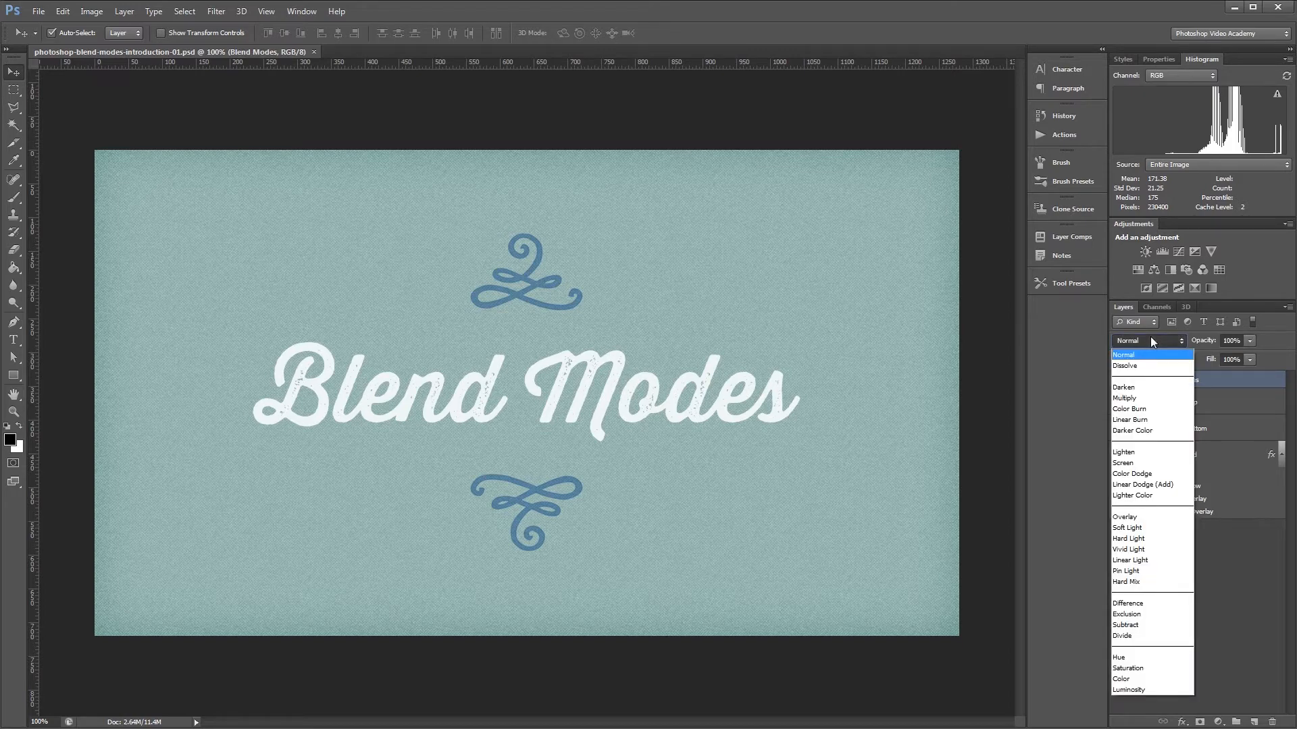
pyautogui.click(1124, 354)
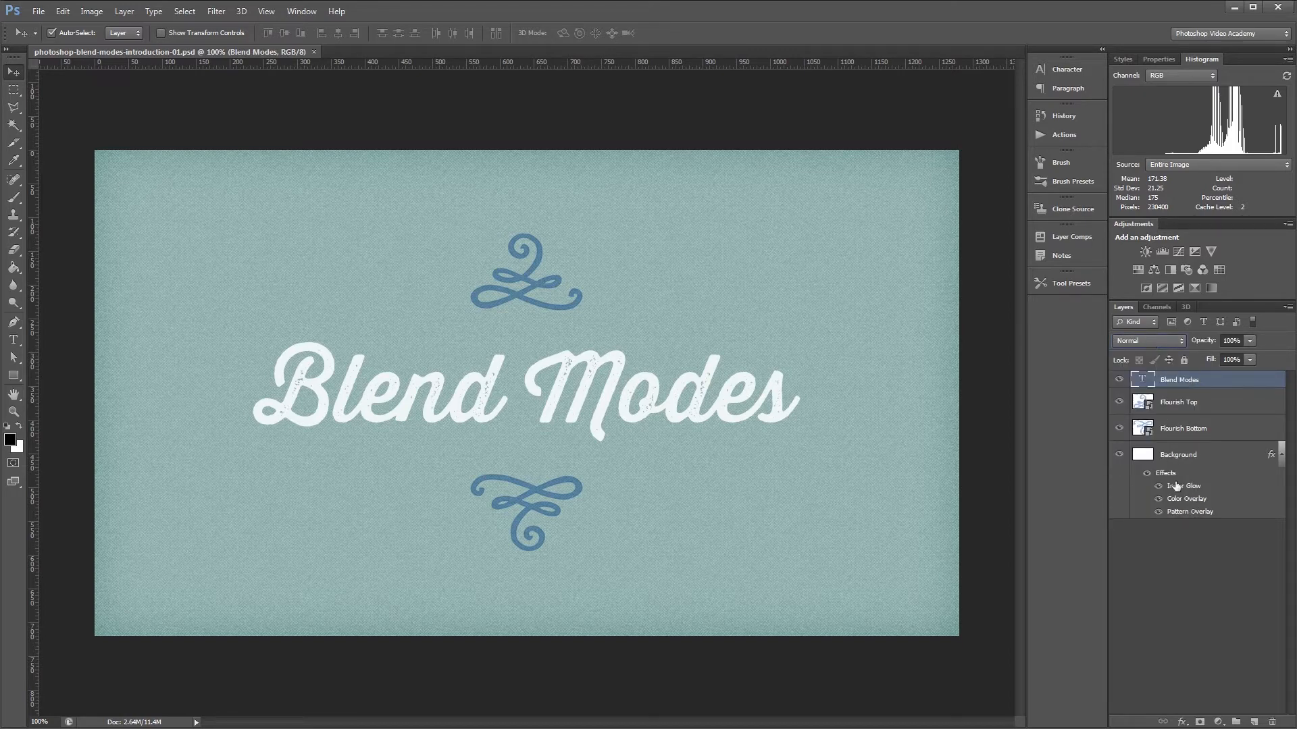
pyautogui.doubleClick(1183, 485)
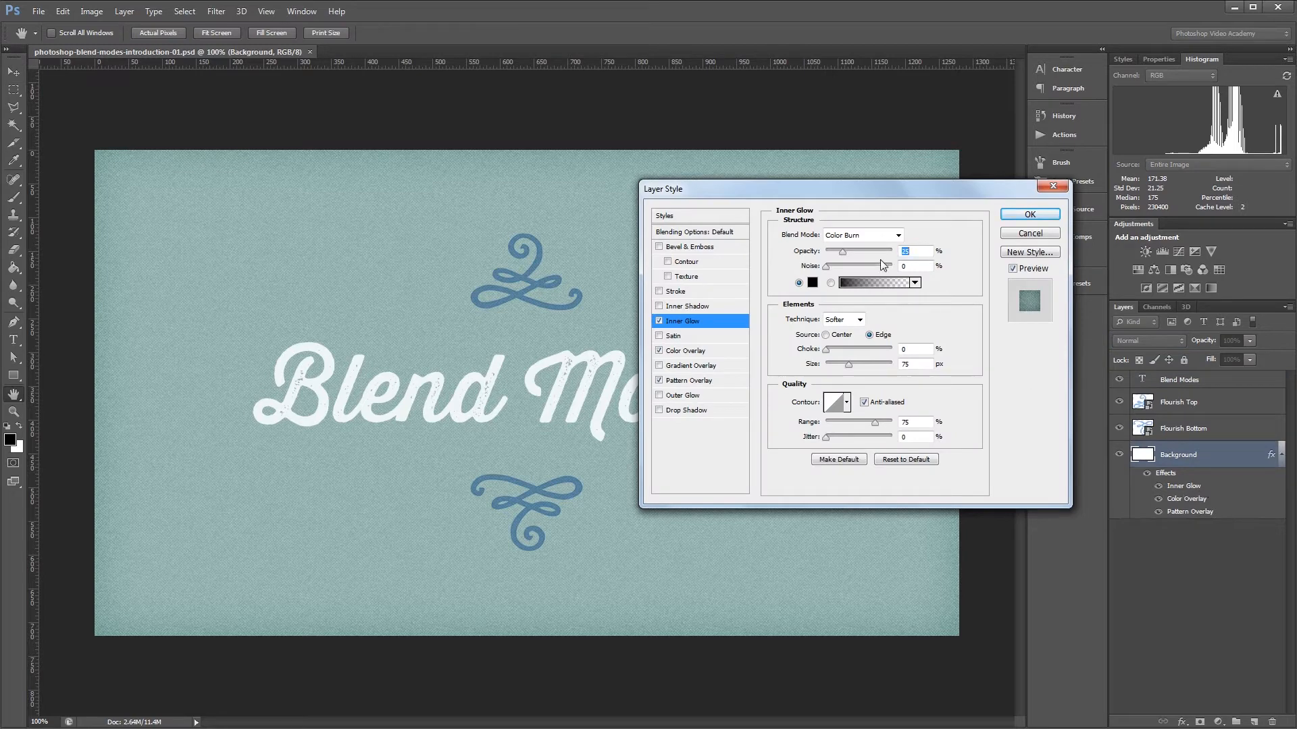
pyautogui.click(896, 235)
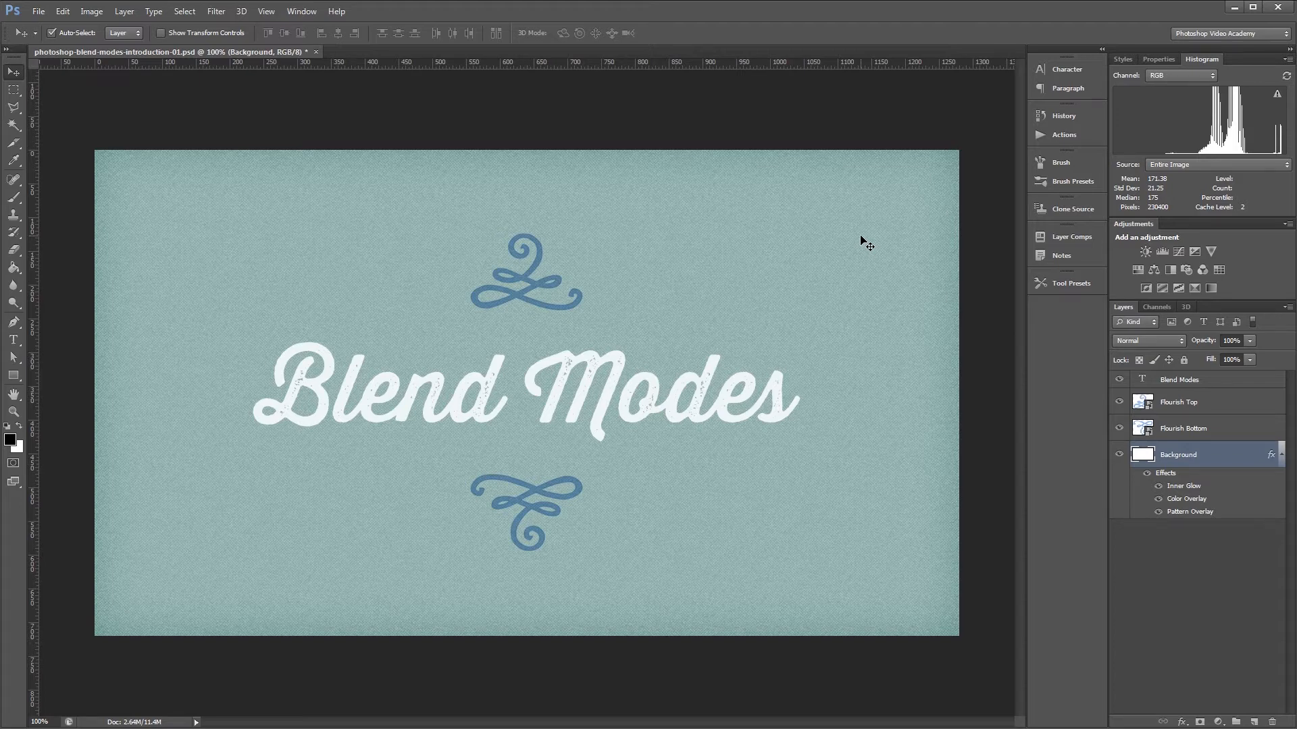
pyautogui.moveTo(586, 251)
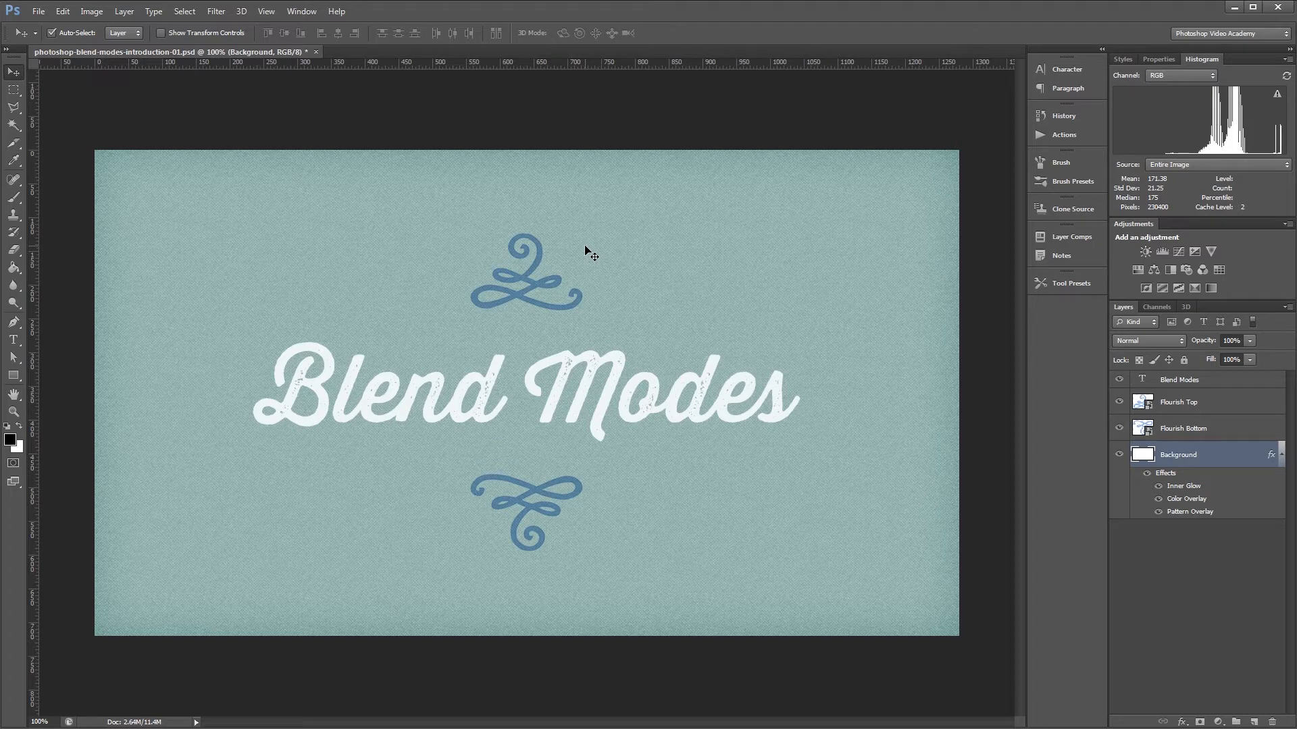
pyautogui.moveTo(1224, 389)
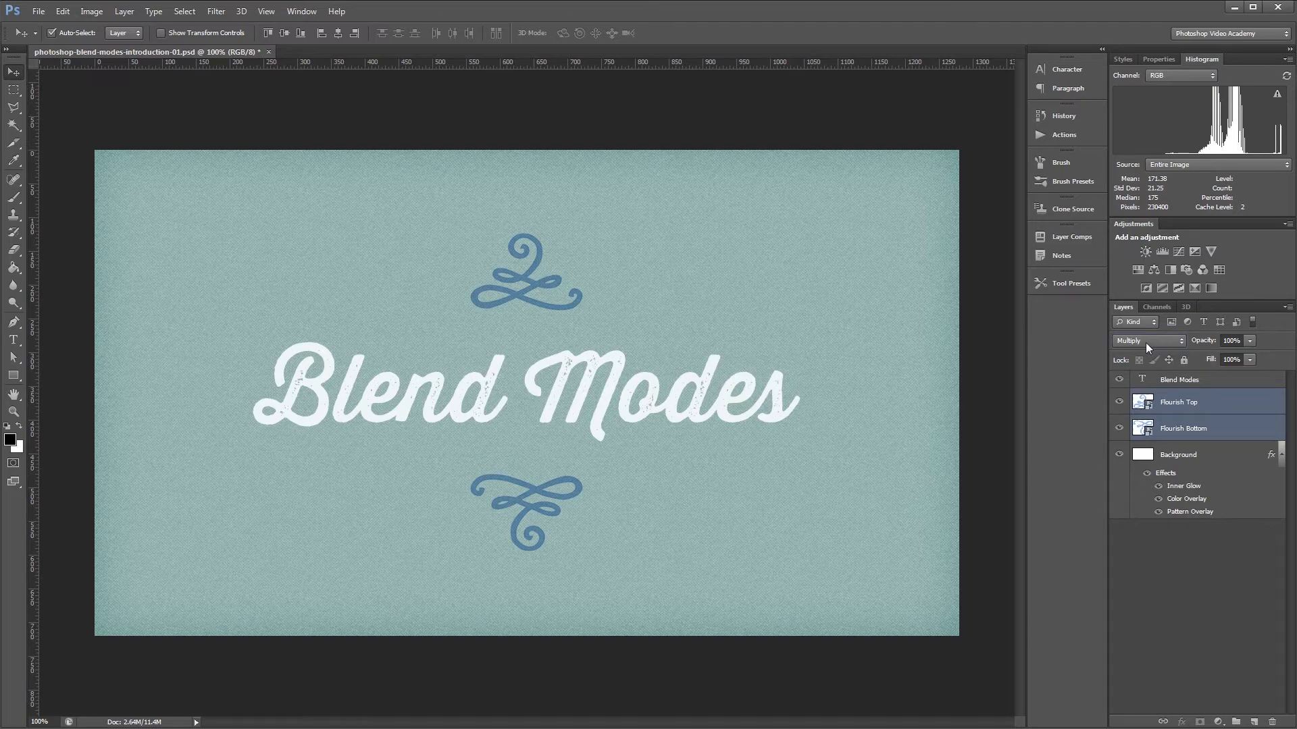
# Set the two selected flourish layers to Normal blending, revealing their white backgrounds
pyautogui.click(1148, 340)
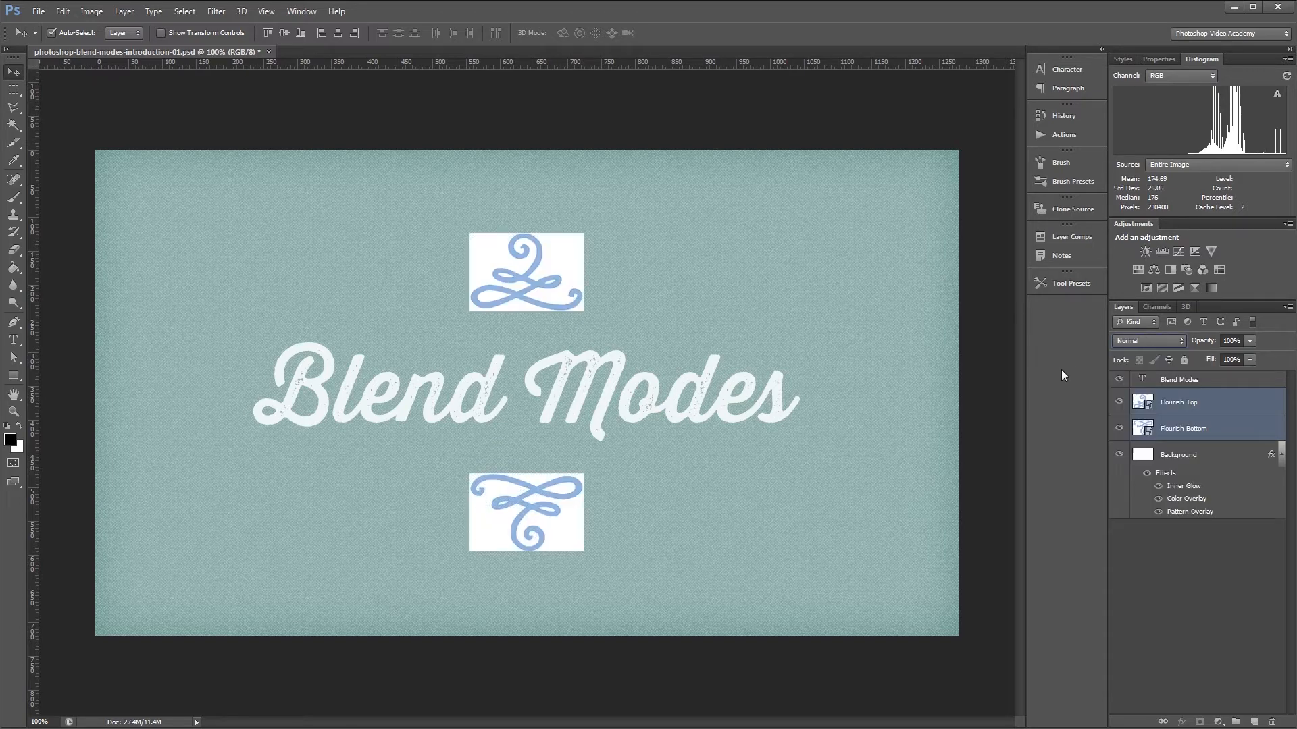
pyautogui.moveTo(1000, 376)
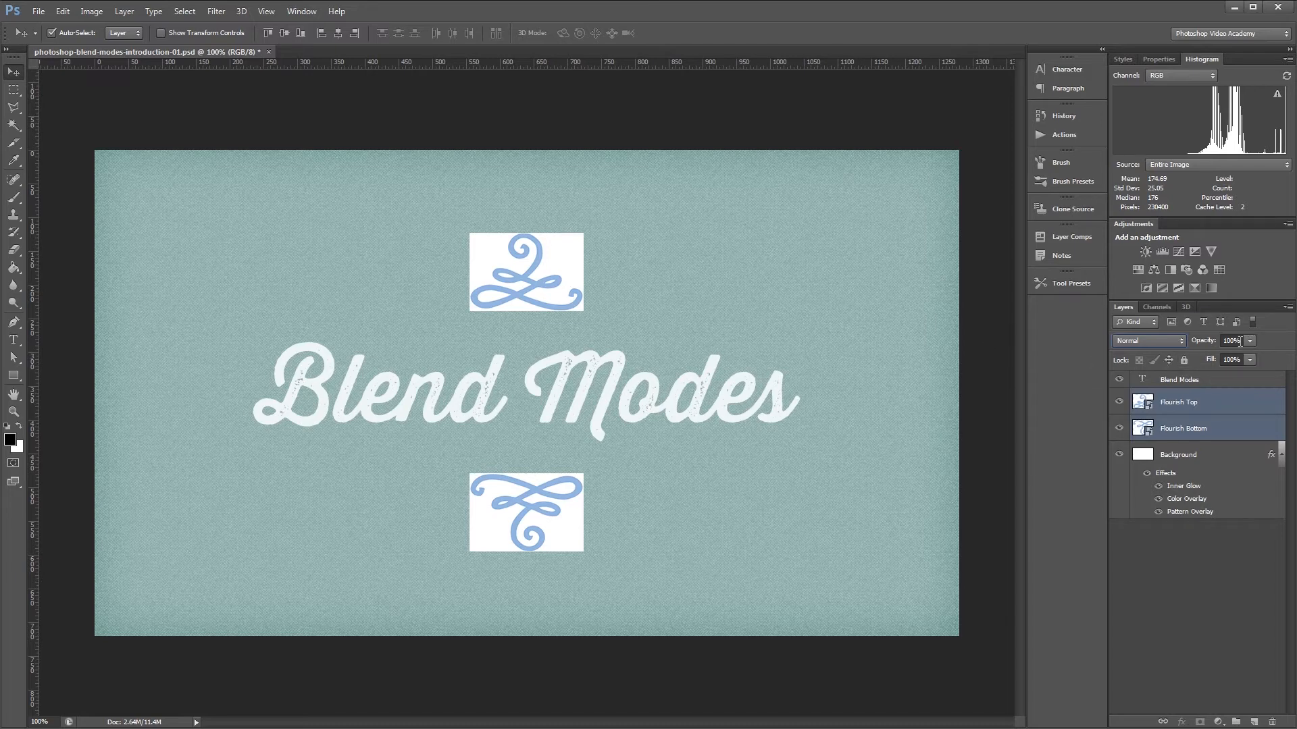
pyautogui.moveTo(1232, 359)
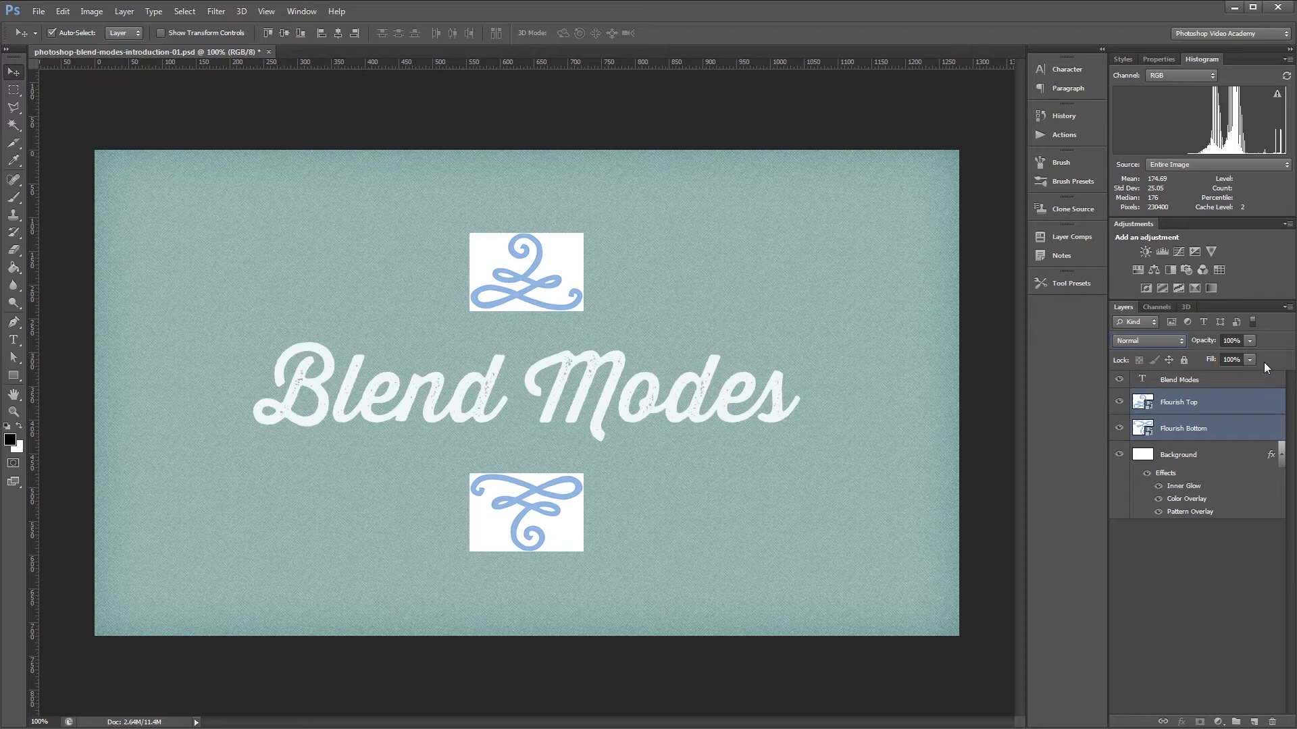
pyautogui.moveTo(1172, 349)
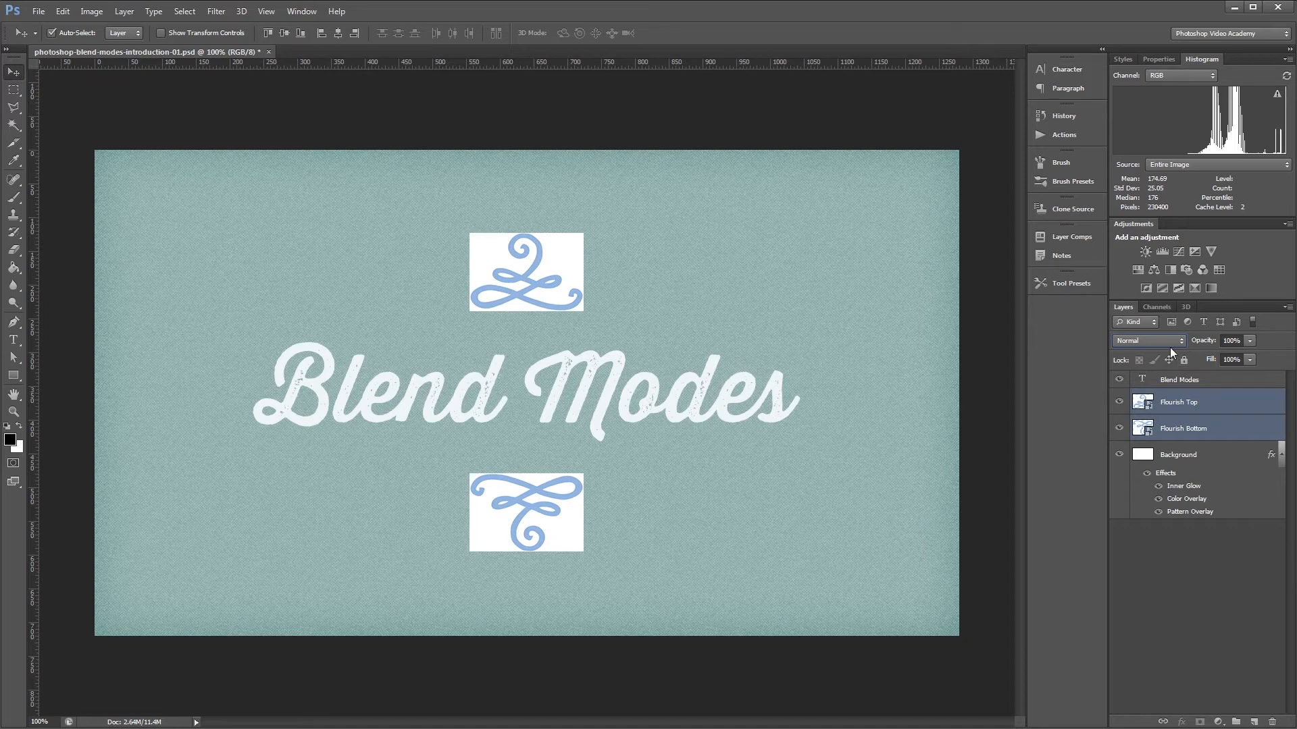
# Try Color Burn, Lighter Color, Subtract, Divide and Exclusion on the flourish layers
pyautogui.click(1171, 341)
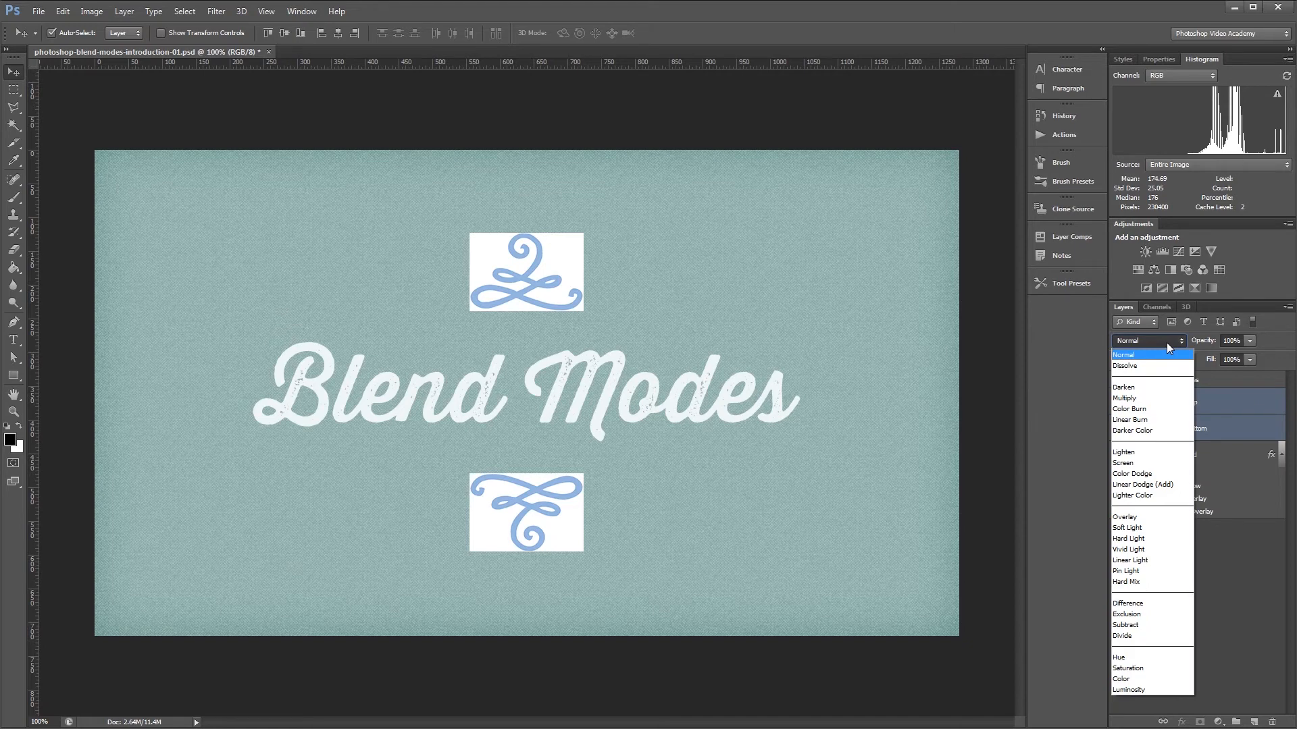
pyautogui.moveTo(1153, 365)
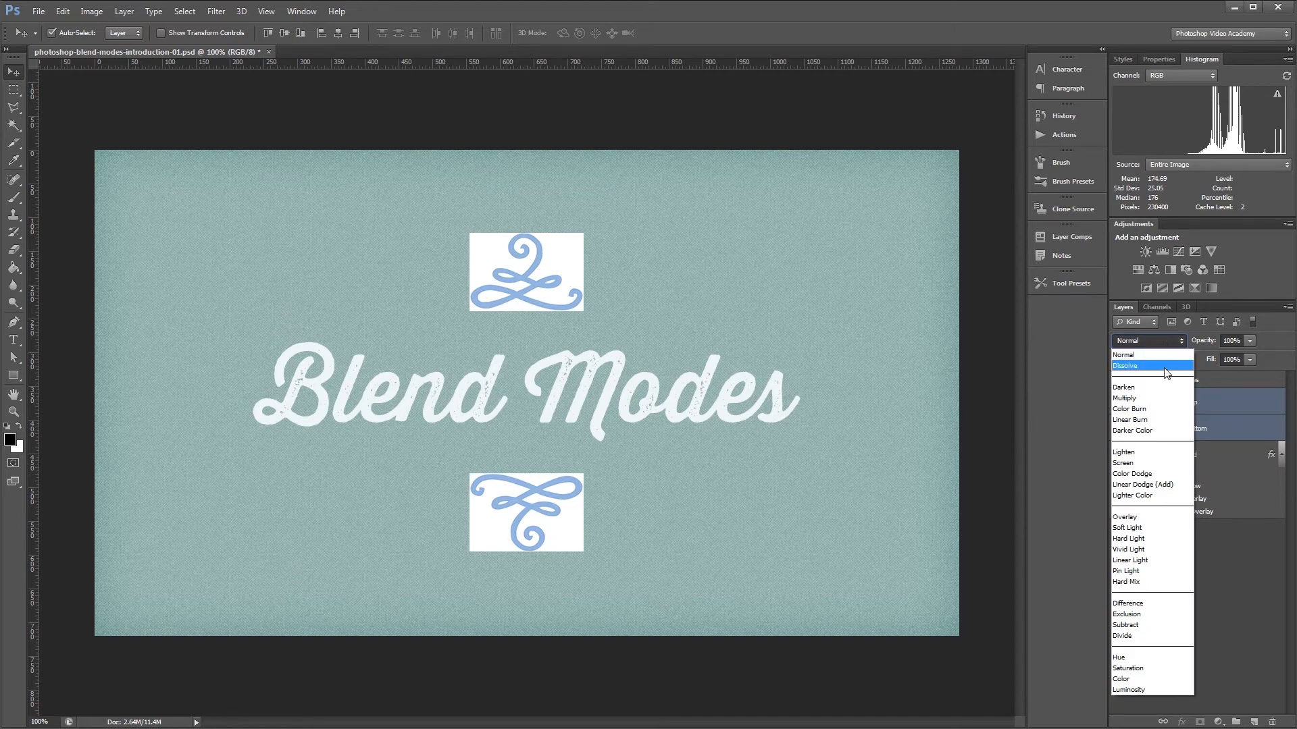
pyautogui.click(1129, 408)
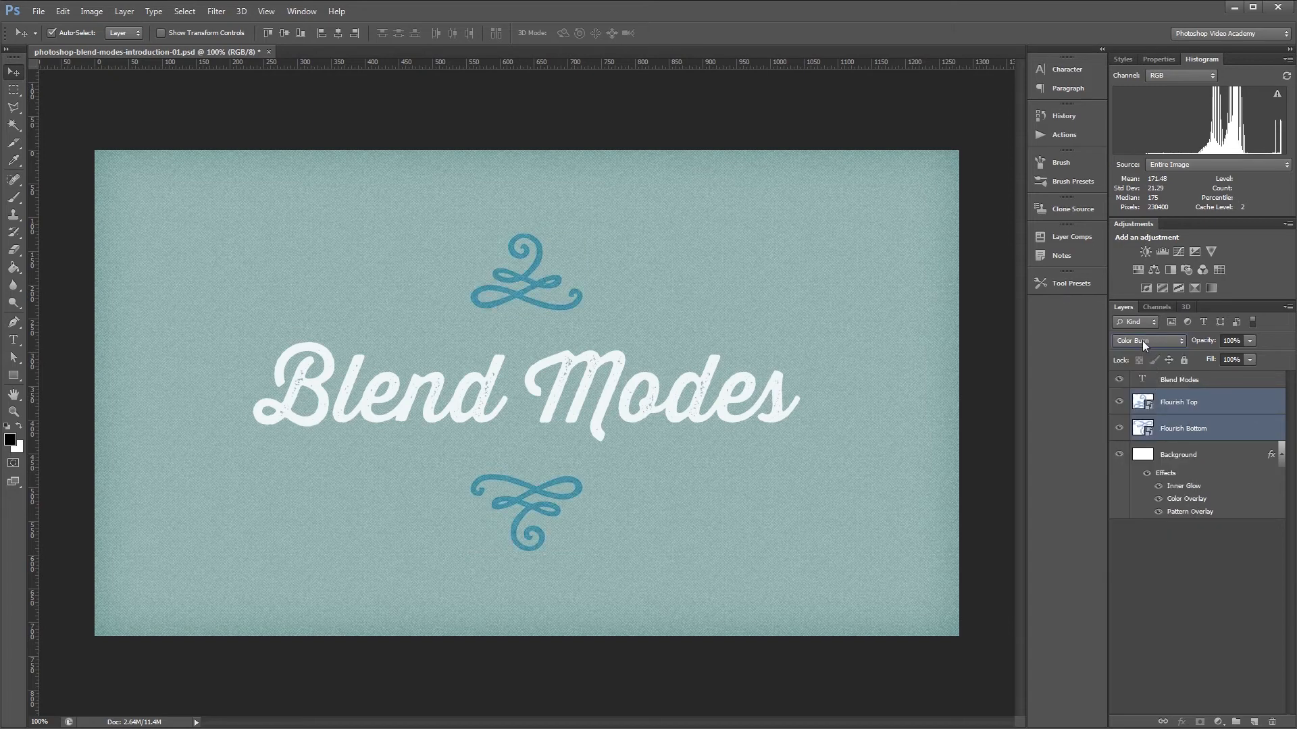
pyautogui.click(1148, 341)
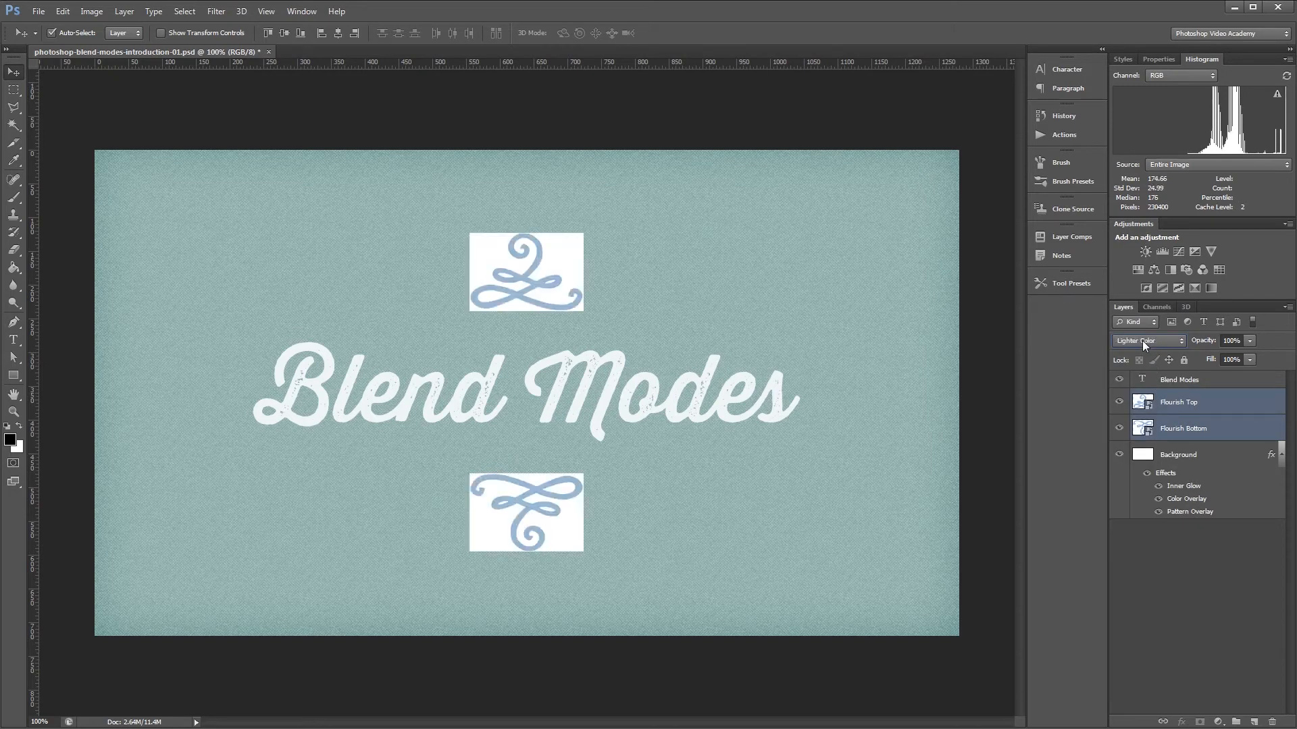
pyautogui.click(1148, 340)
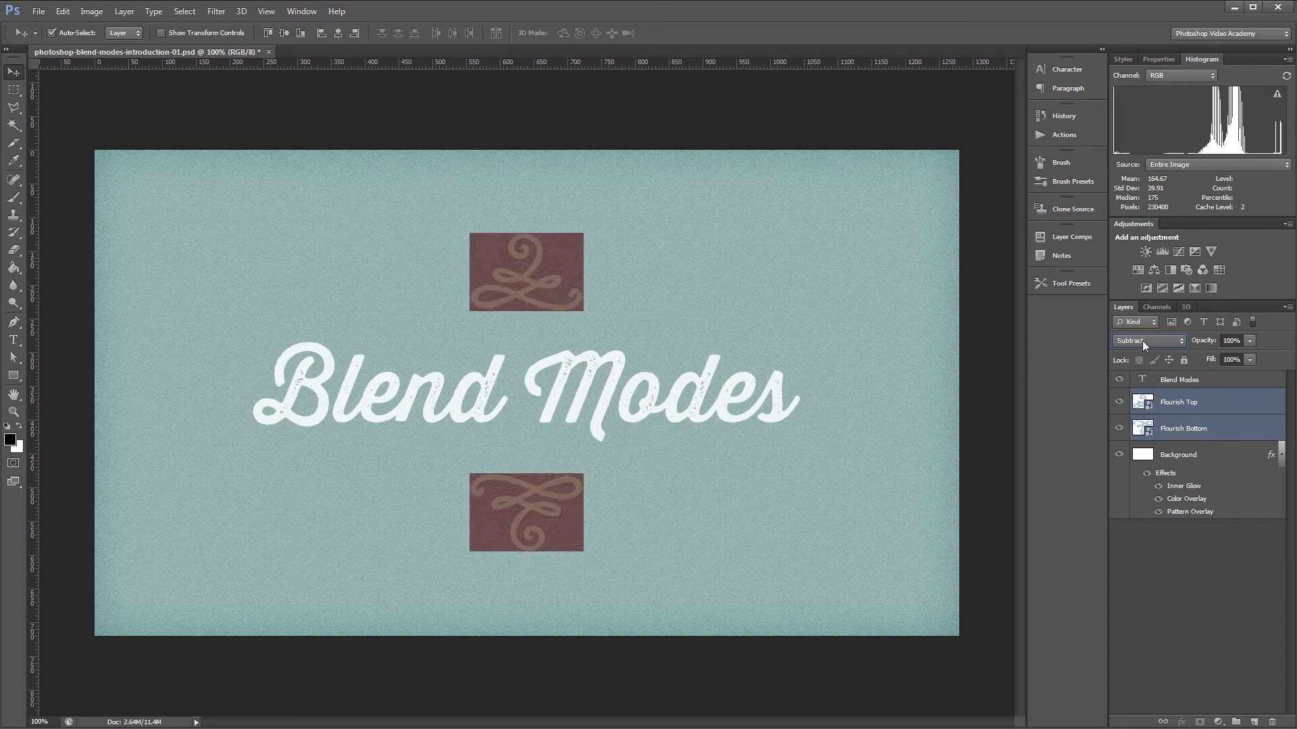
pyautogui.click(1148, 341)
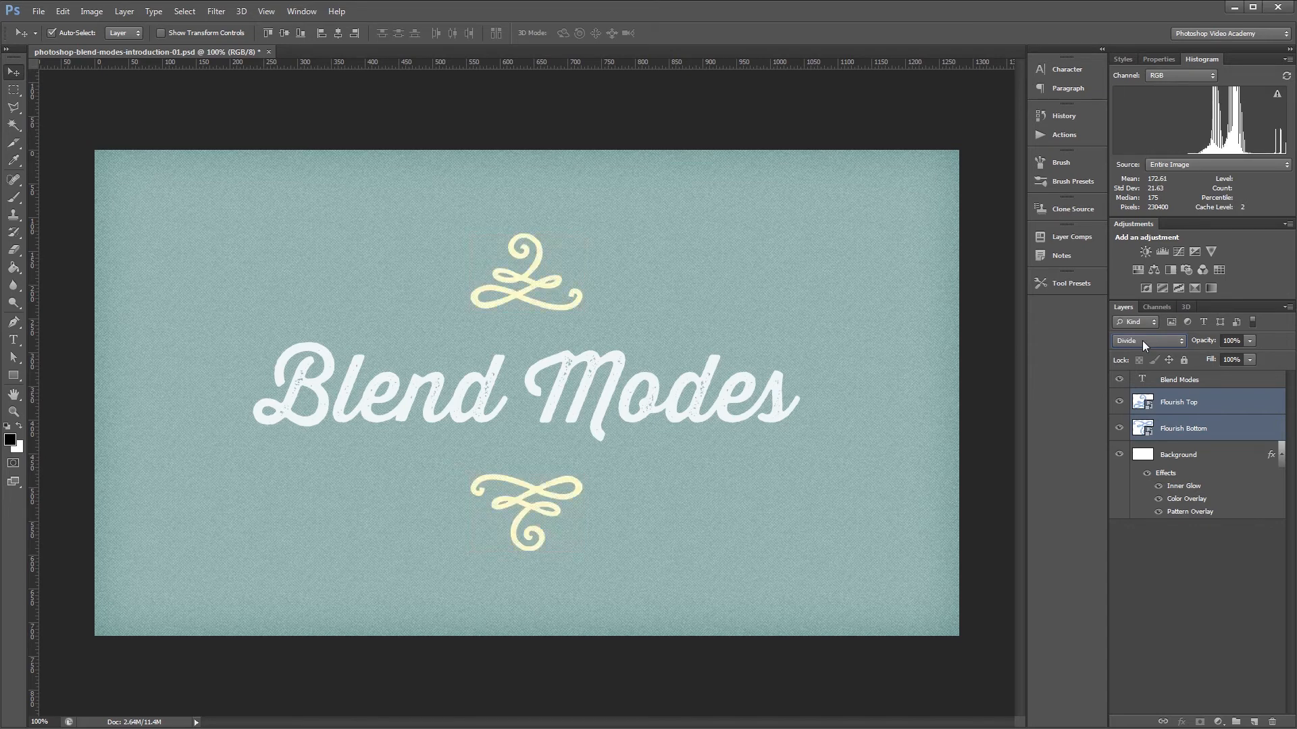
pyautogui.click(1147, 341)
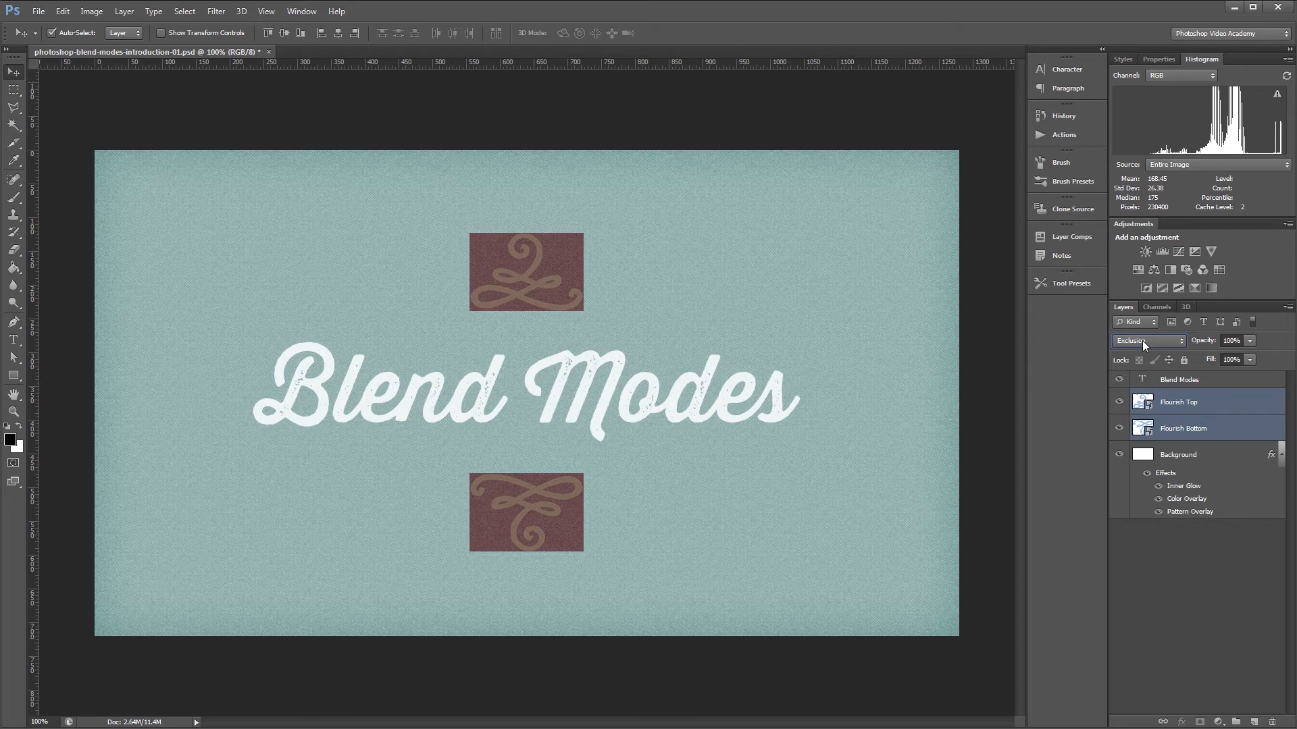
# Return the flourish layers to Multiply so their white backgrounds vanish
pyautogui.click(1148, 340)
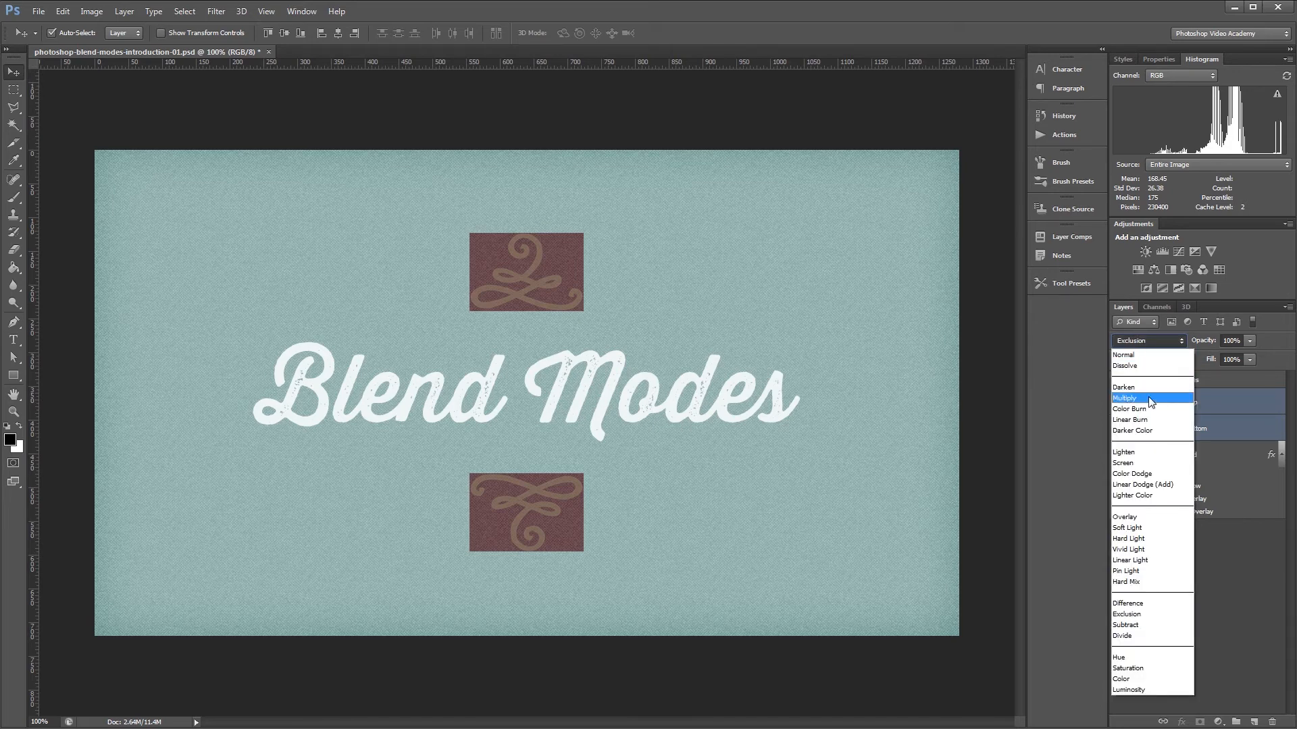
pyautogui.click(1123, 397)
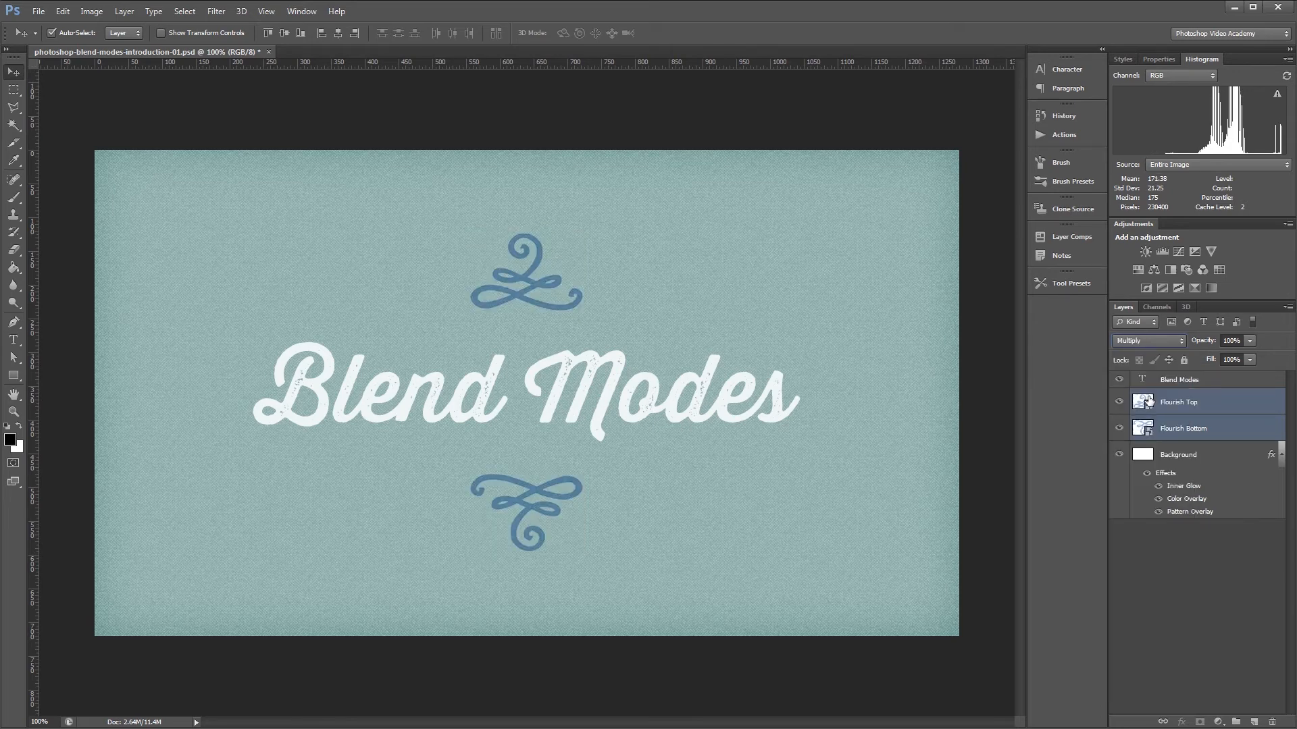